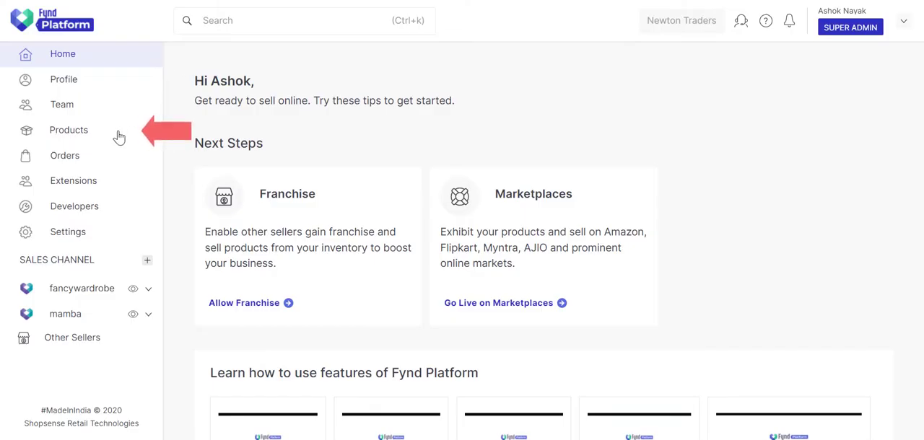
Go to Products and start a product catalogue export
left_click(69, 130)
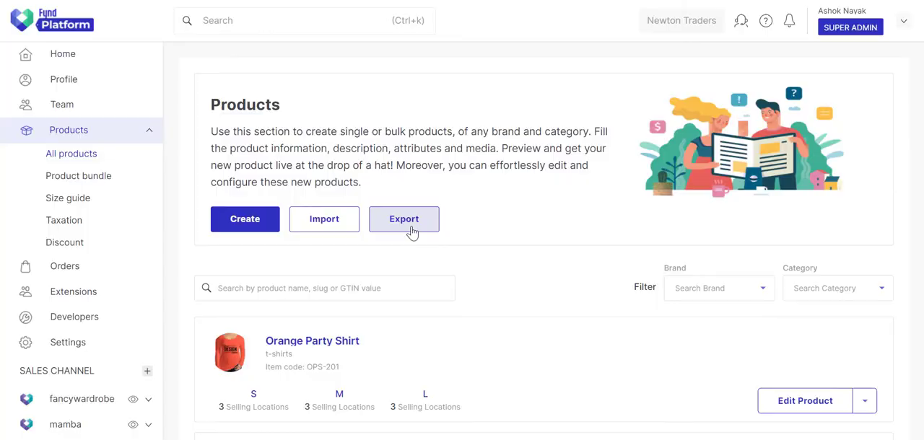
left_click(403, 218)
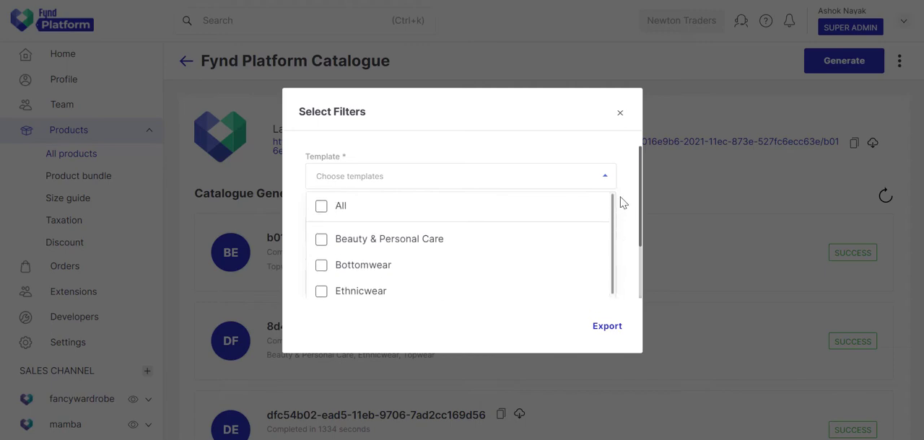
mouse_move(592, 214)
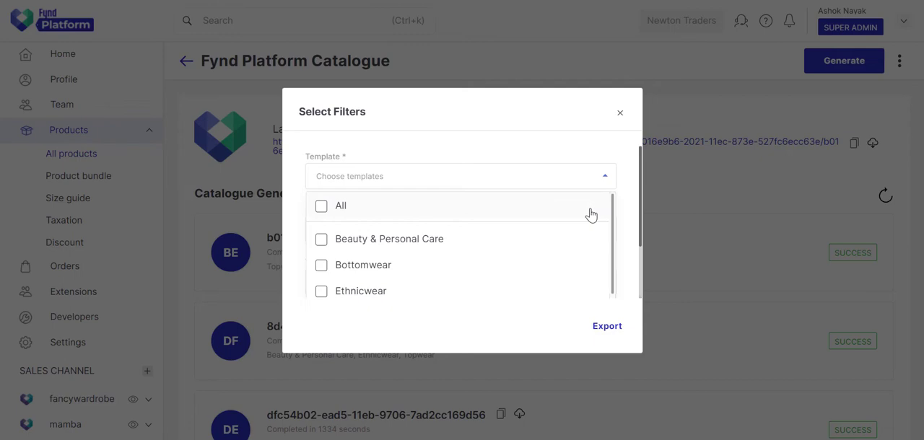
Export all templates and all brands as an Excel catalogue and download the zip
left_click(321, 206)
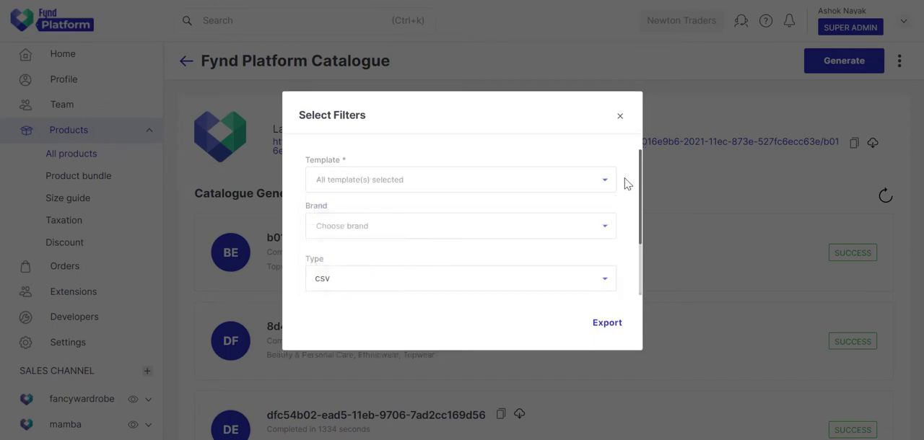
left_click(461, 226)
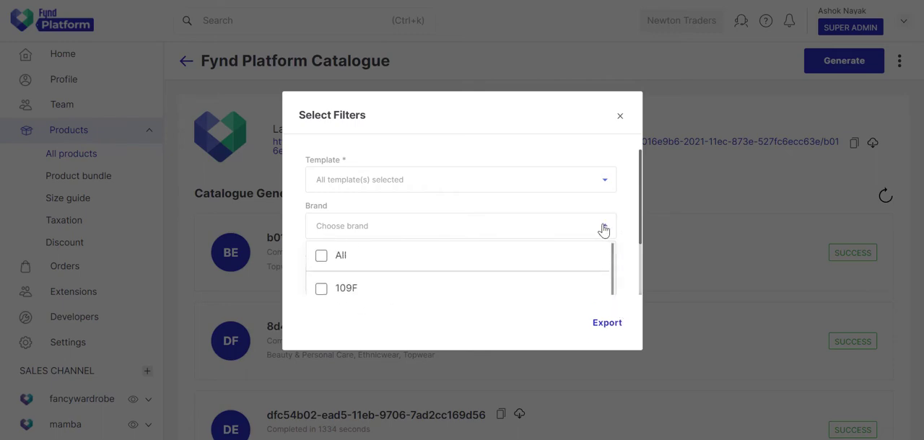
left_click(321, 256)
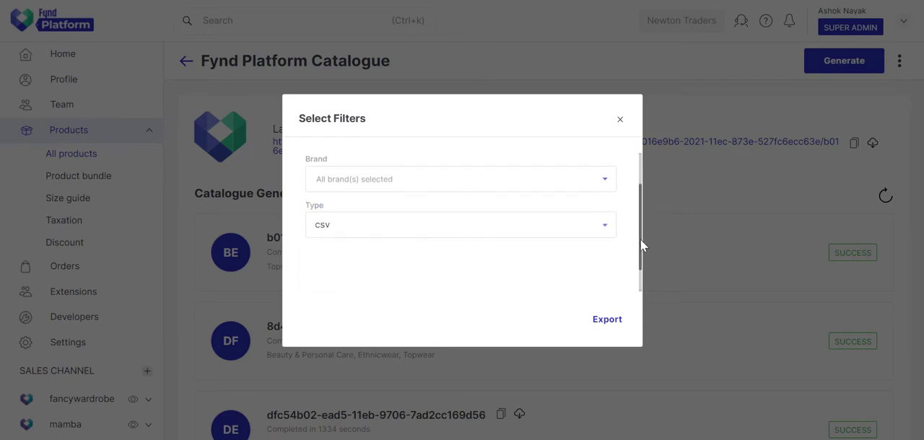
left_click(460, 224)
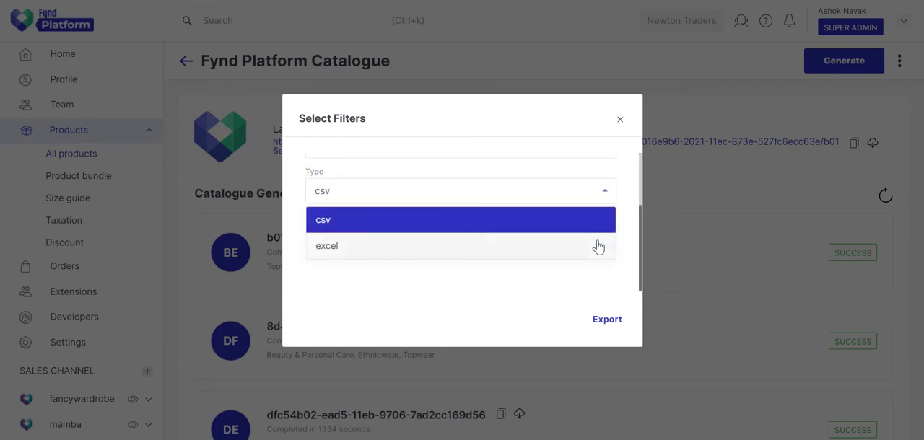
left_click(326, 245)
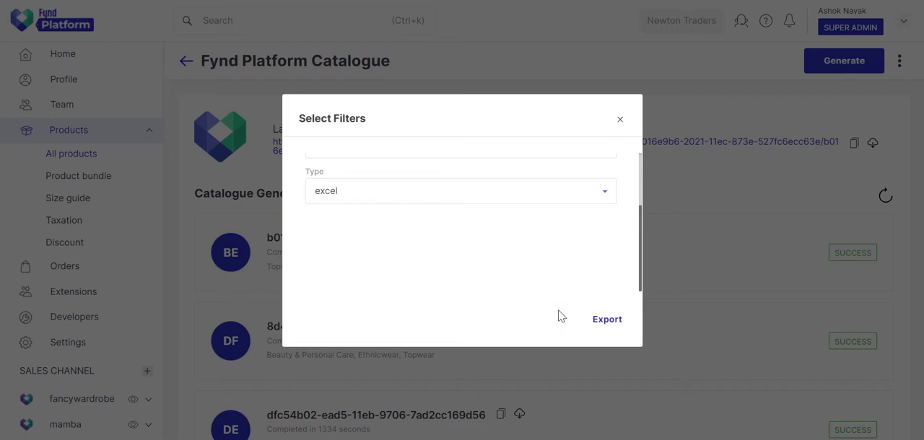
left_click(606, 319)
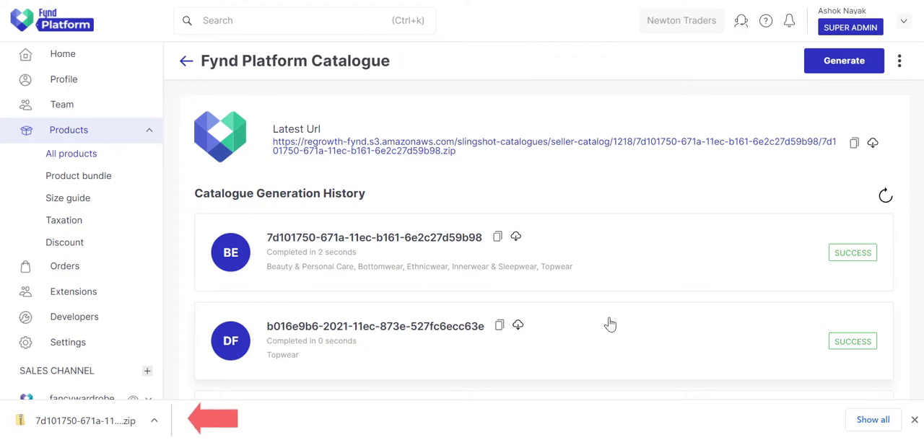
Extract the downloaded catalogue zip and enter the tmp folder inside it
left_click(86, 421)
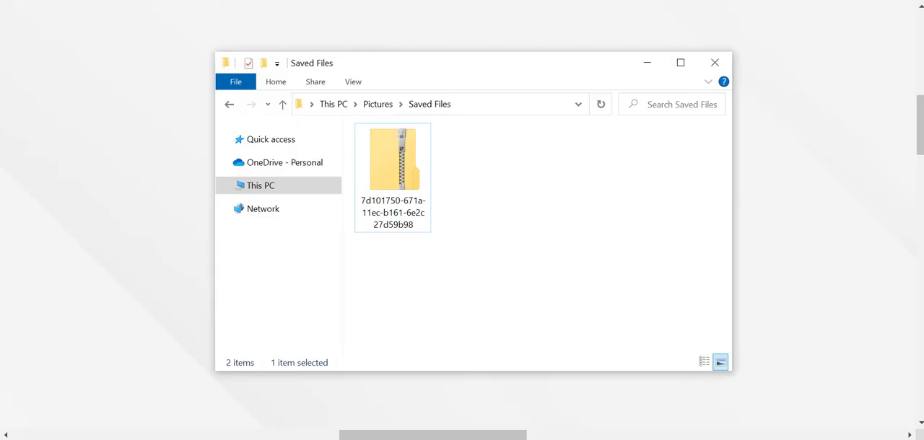
right_click(392, 159)
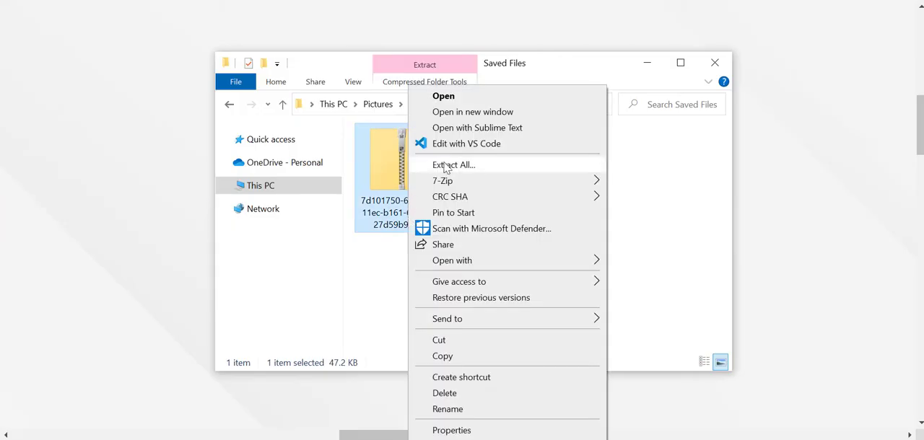
left_click(454, 165)
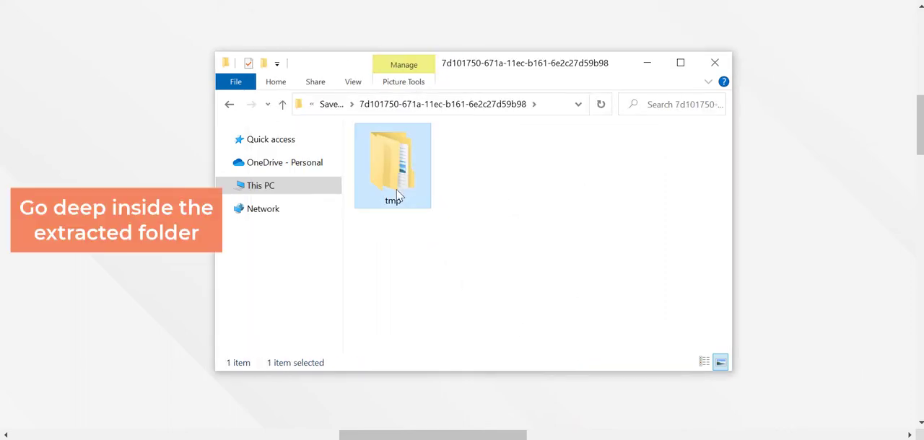
double_click(392, 158)
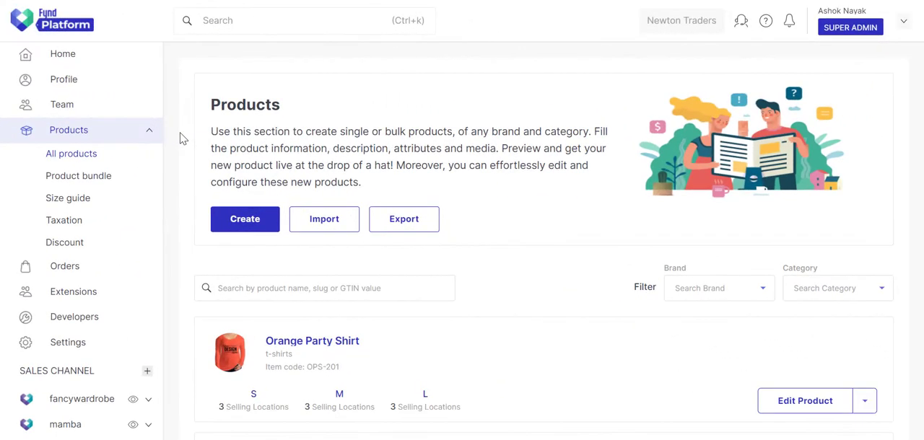
Begin editing the Orange Party Shirt product and focus its Name field
scroll("down", 3)
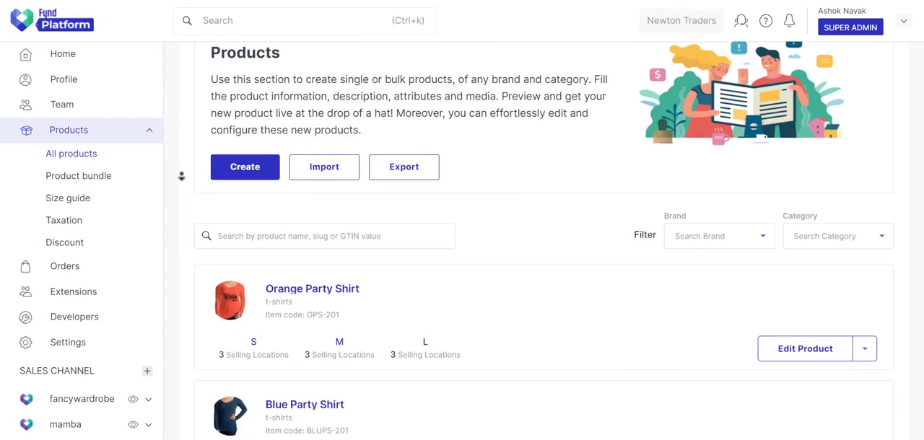
scroll("down", 3)
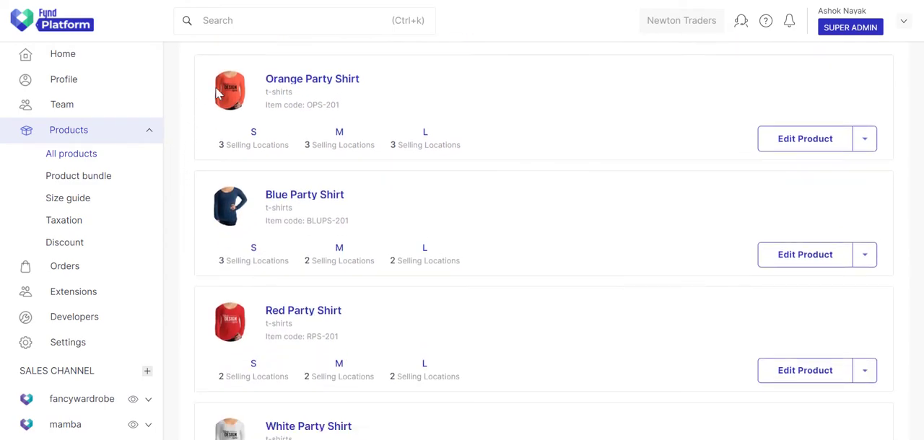
left_click(804, 139)
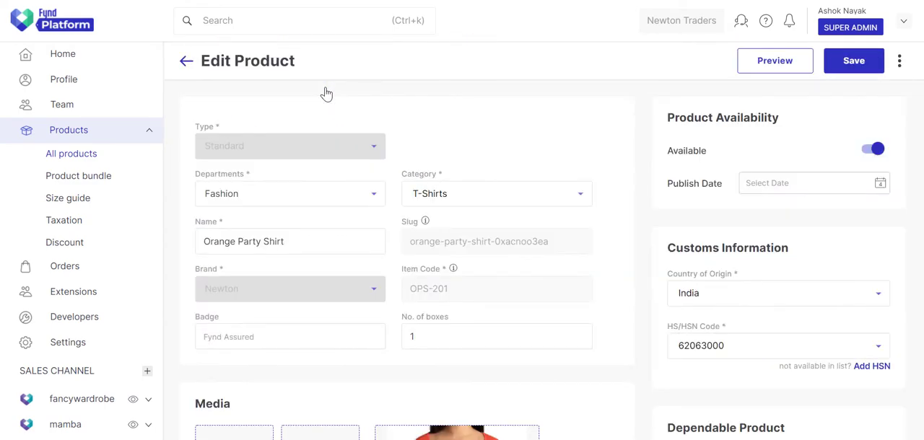
left_click(289, 241)
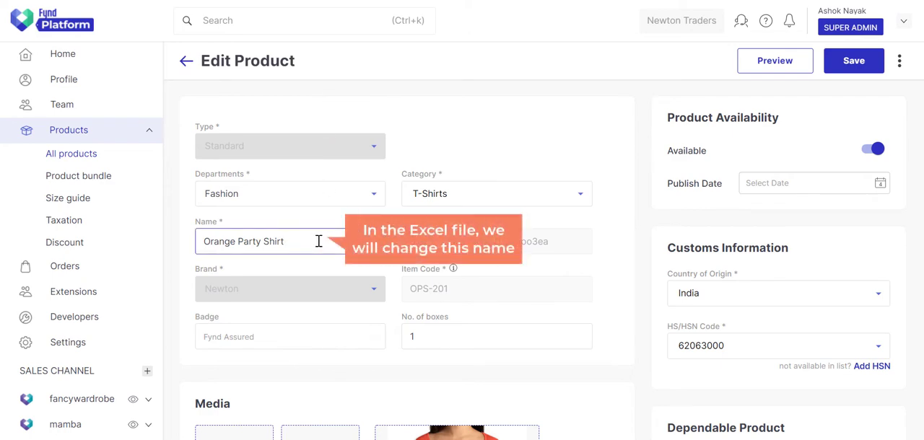
Scroll the edit page down to the Return Configuration section
scroll("down", 3)
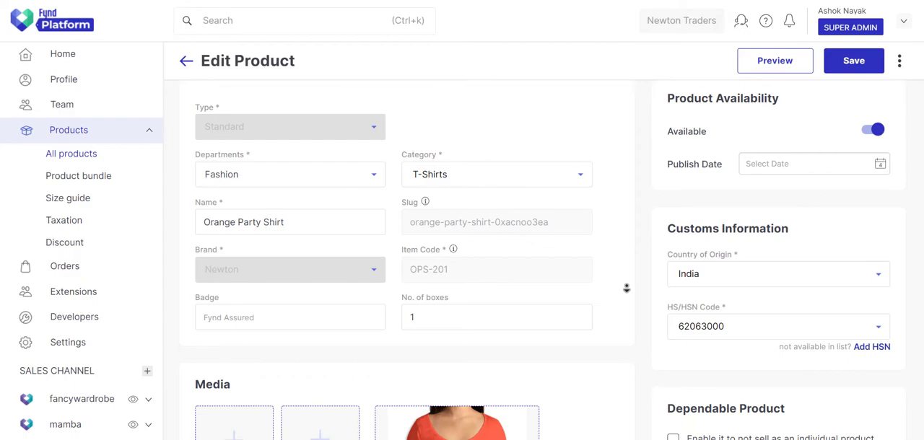
scroll("down", 3)
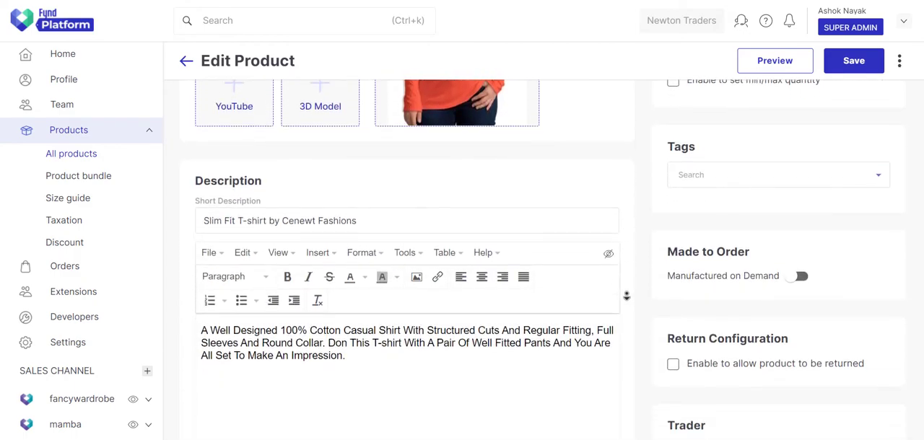
scroll("down", 3)
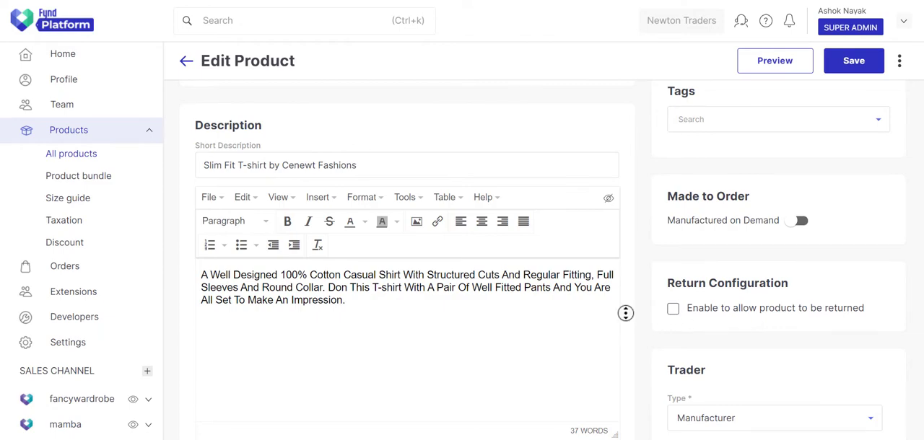
scroll("down", 3)
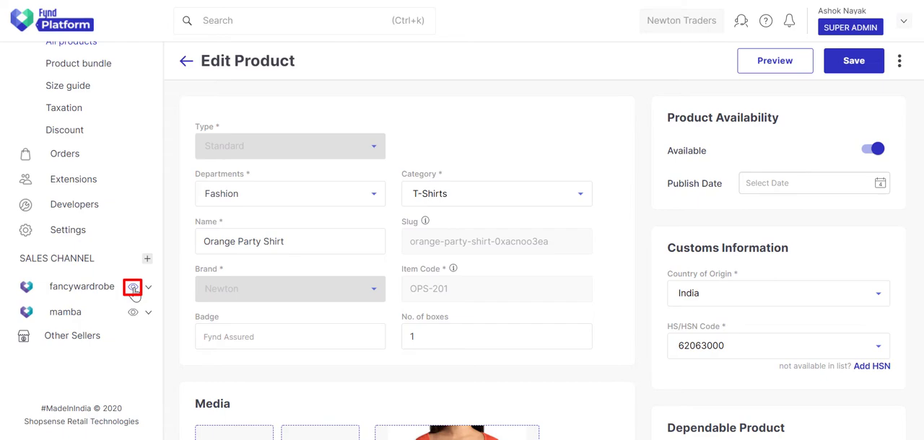
Preview the fancywardrobe storefront and view the T-Shirts category's six party shirts
left_click(133, 286)
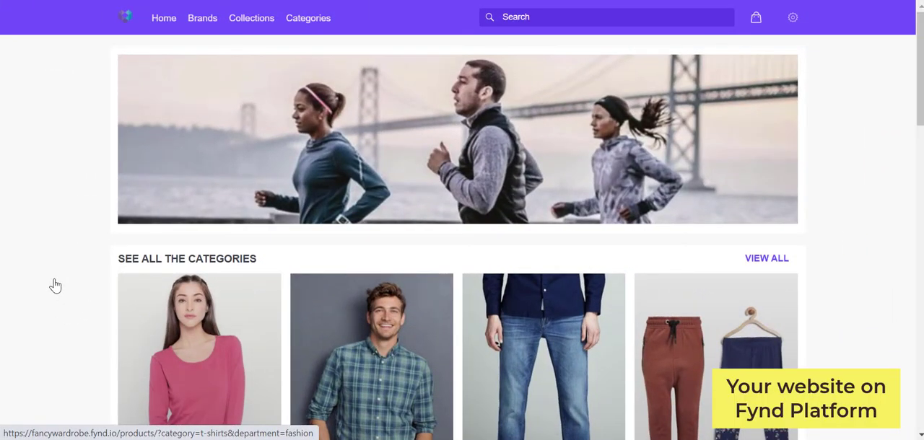
scroll("down", 3)
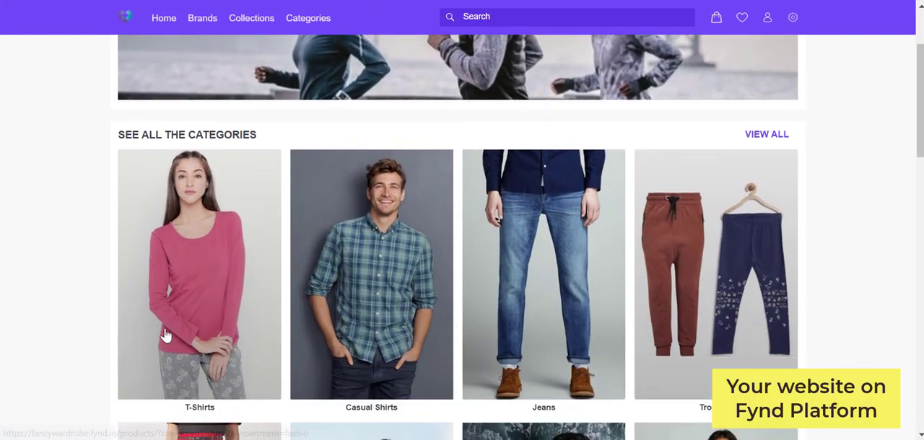
left_click(199, 274)
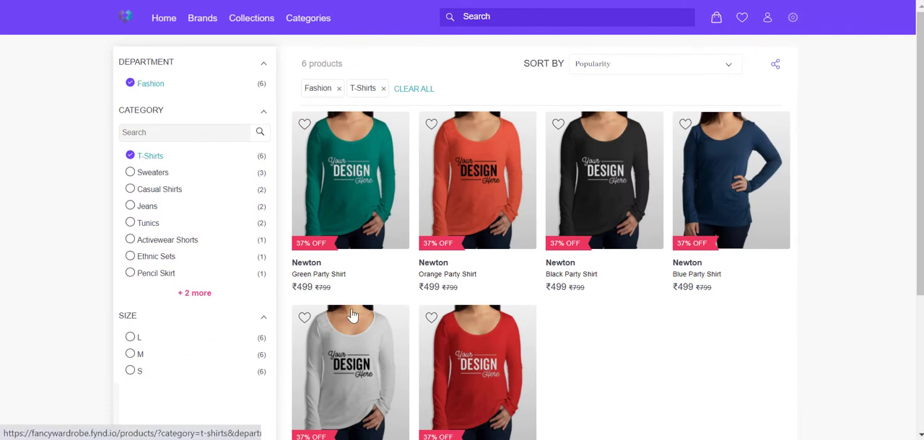
mouse_move(604, 280)
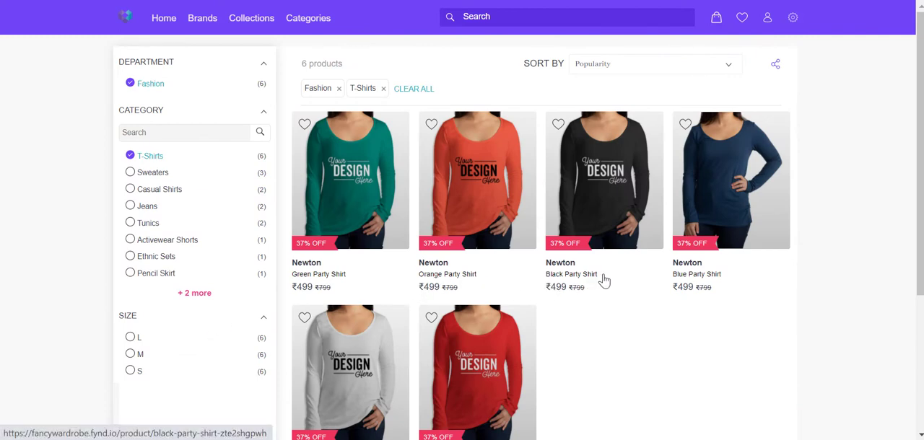
scroll("down", 3)
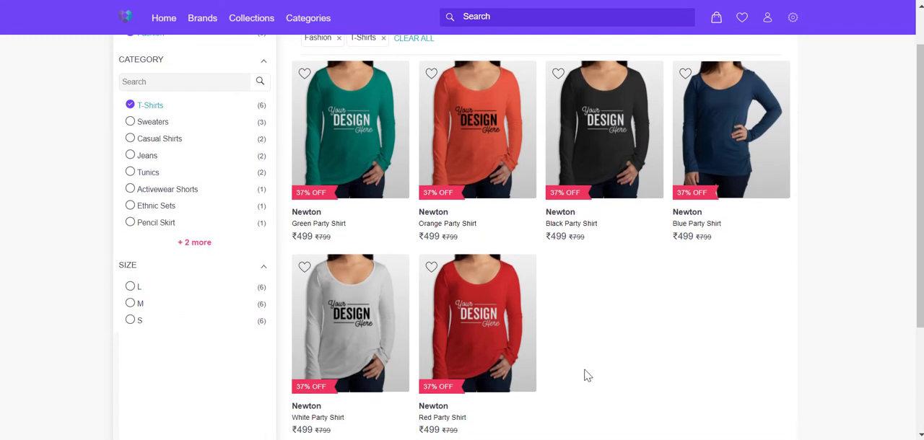
mouse_move(597, 389)
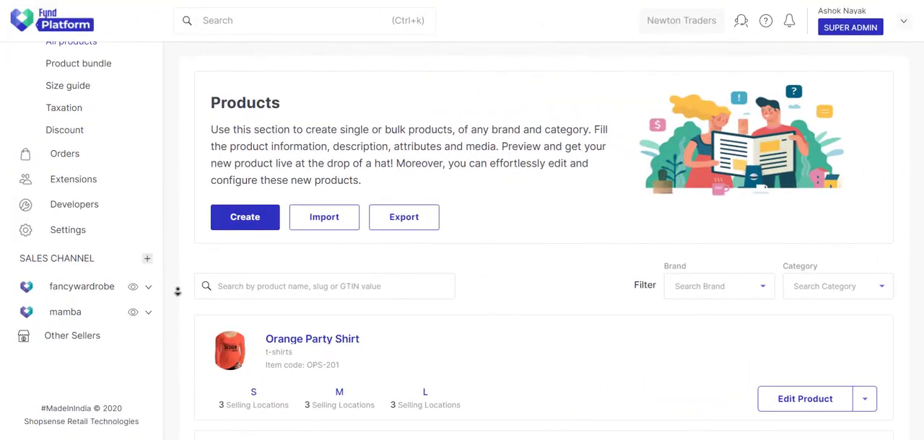
Scroll the extracted folder to see the standard template spreadsheets
scroll("down", 3)
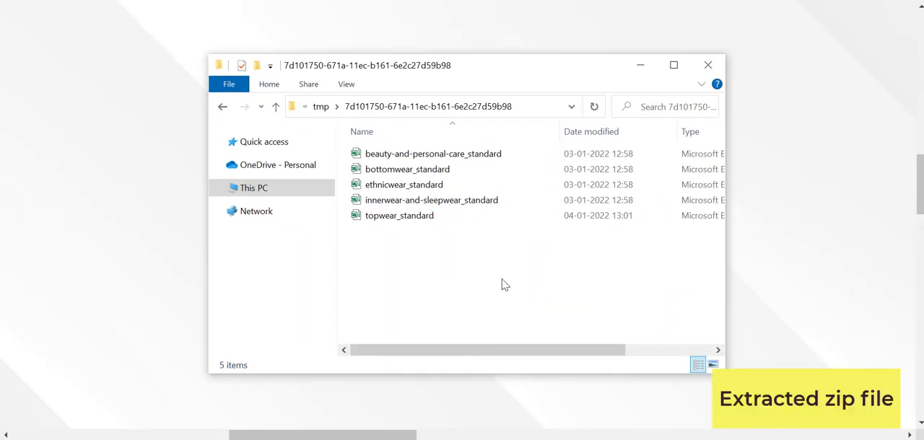
mouse_move(502, 237)
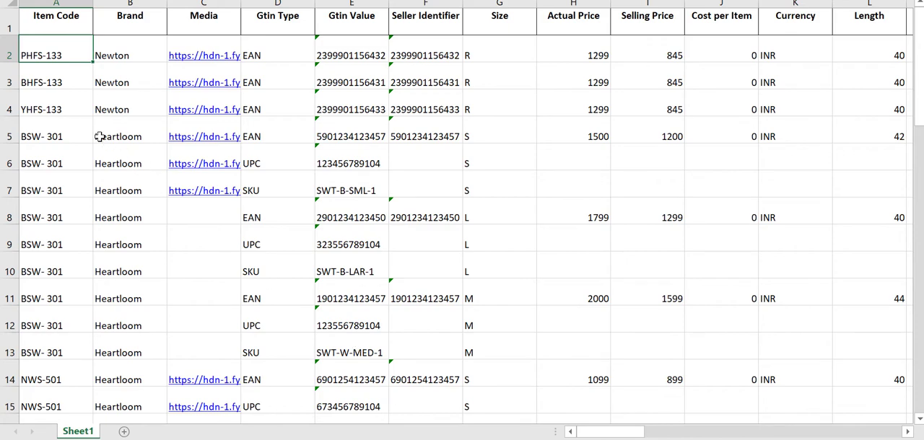
Delete the duplicate BPS-201, BLUPS-201 and WPS-201 rows, keeping one row per shirt
scroll("down", 3)
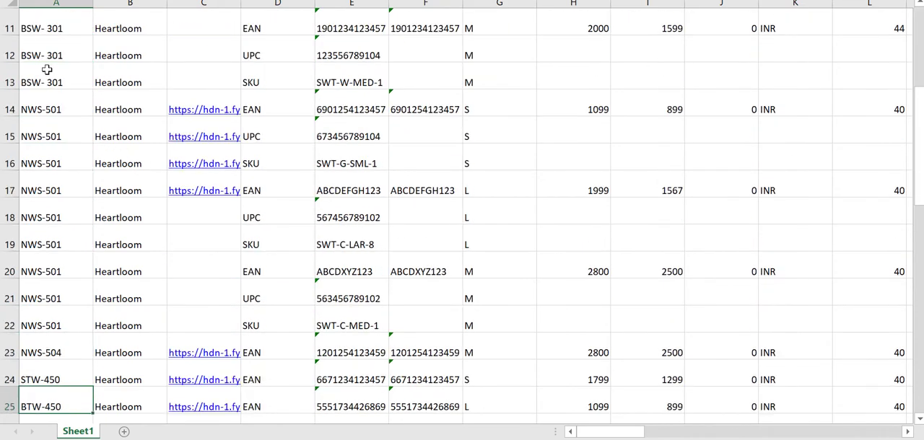
scroll("down", 3)
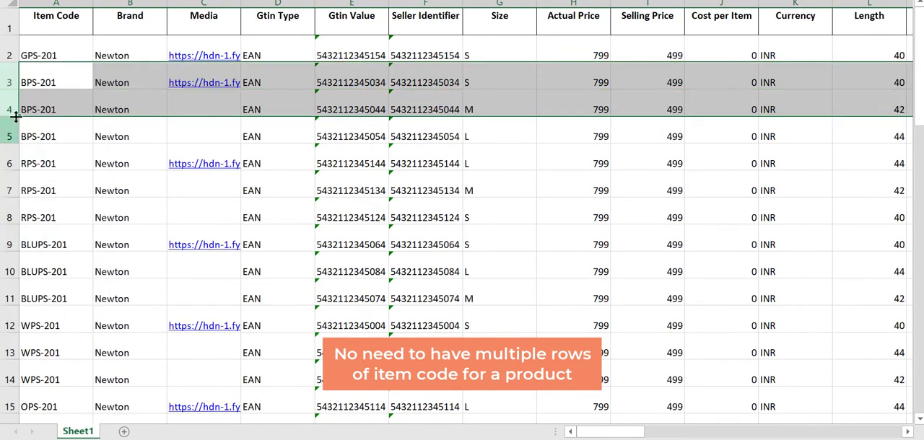
right_click(37, 109)
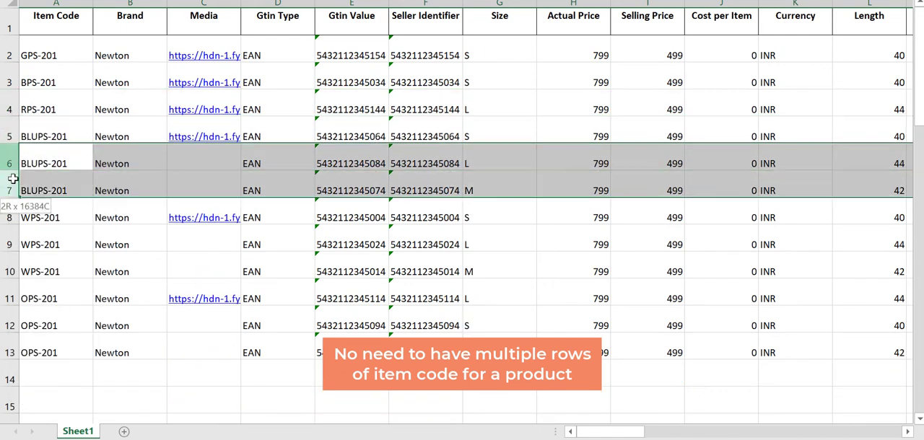
right_click(43, 177)
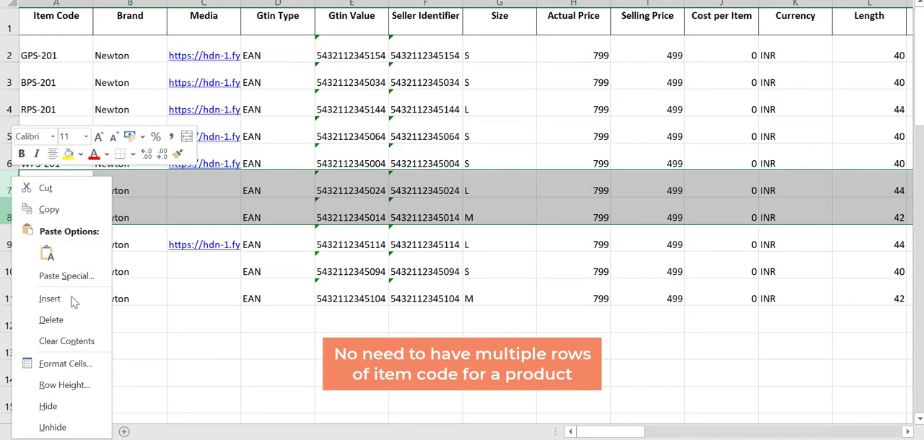
left_click(51, 320)
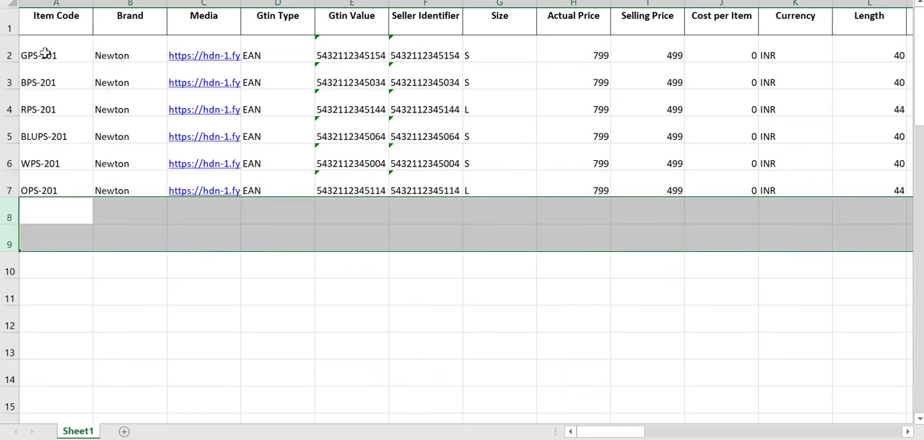
left_click(56, 190)
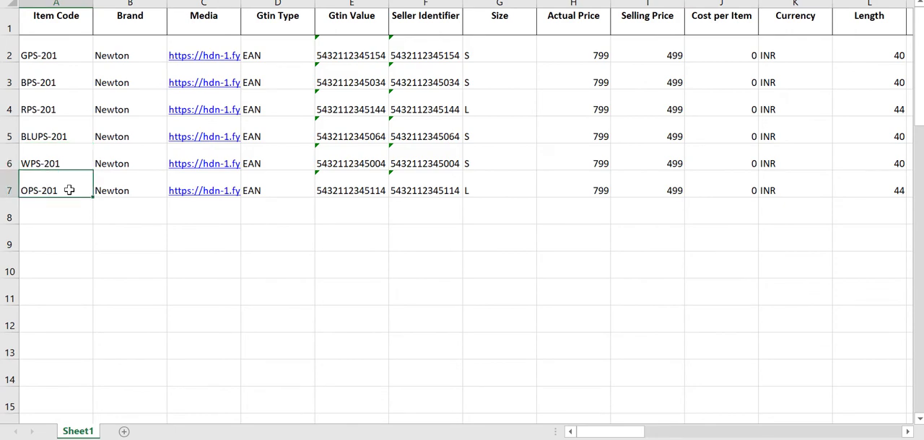
left_click(55, 15)
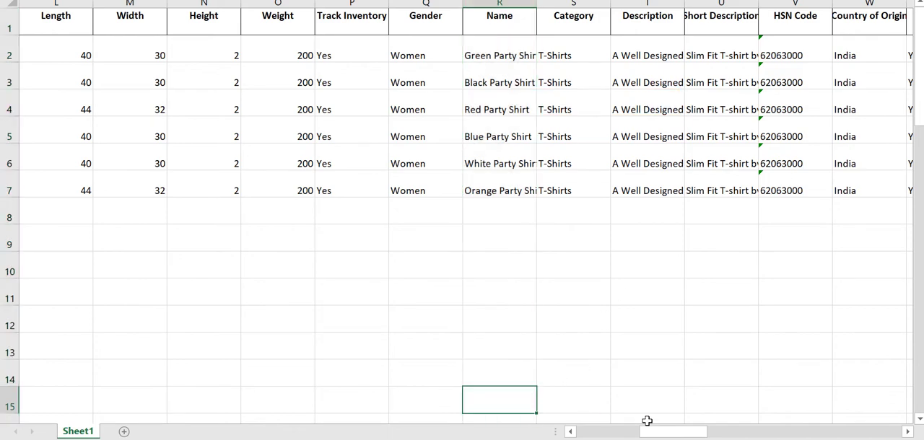
Scroll right to the Return Time Limit column of the sheet
scroll("right", 3)
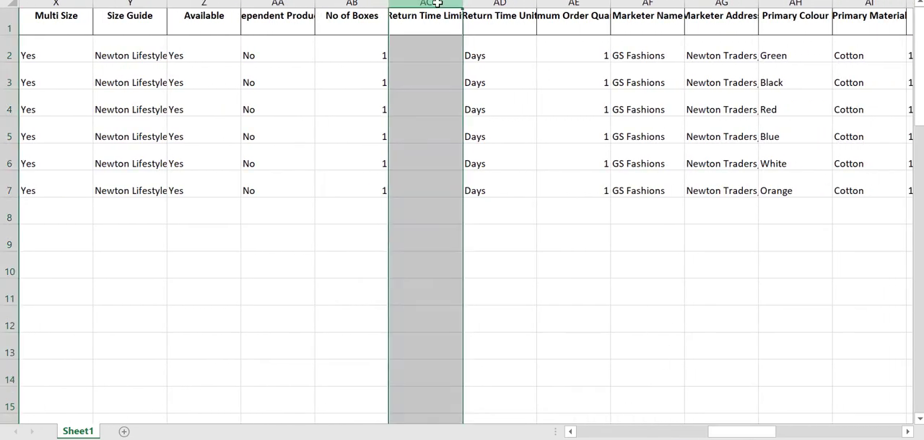
left_click(499, 15)
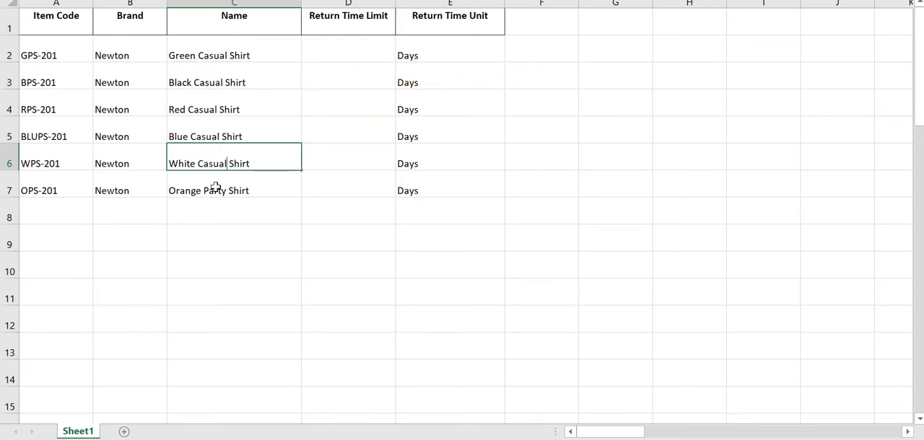
Rename shirts to Casual Shirt, set return time limit 7, and add a Command column with Update
left_click(233, 191)
type("Casual")
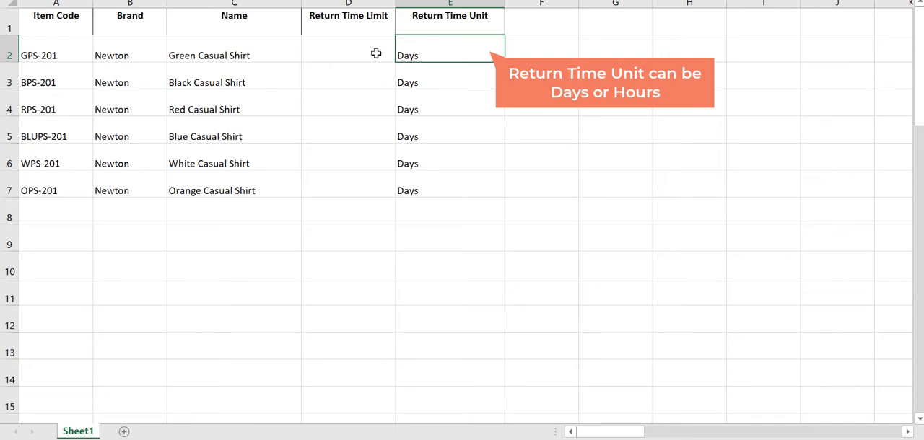
left_click(348, 54)
type("7")
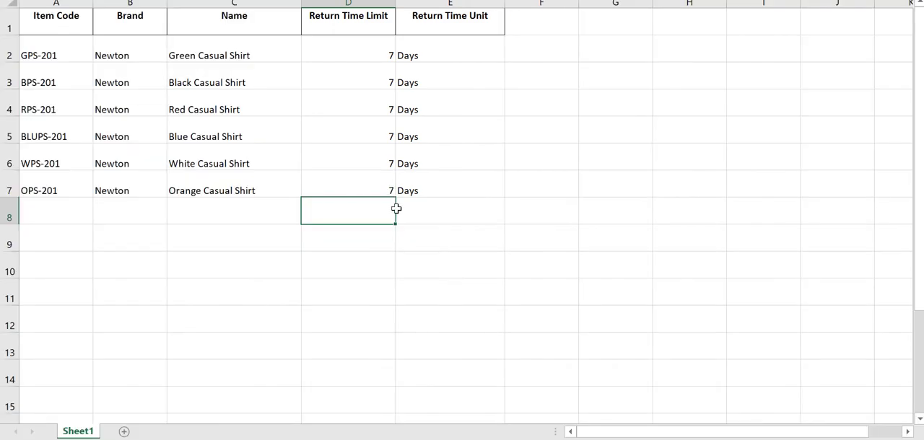
type("Command")
left_click(541, 183)
type("Update")
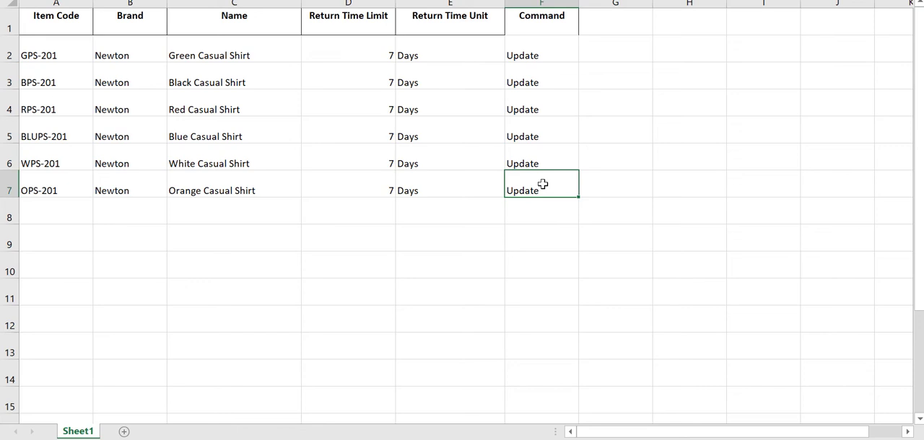
left_click(10, 55)
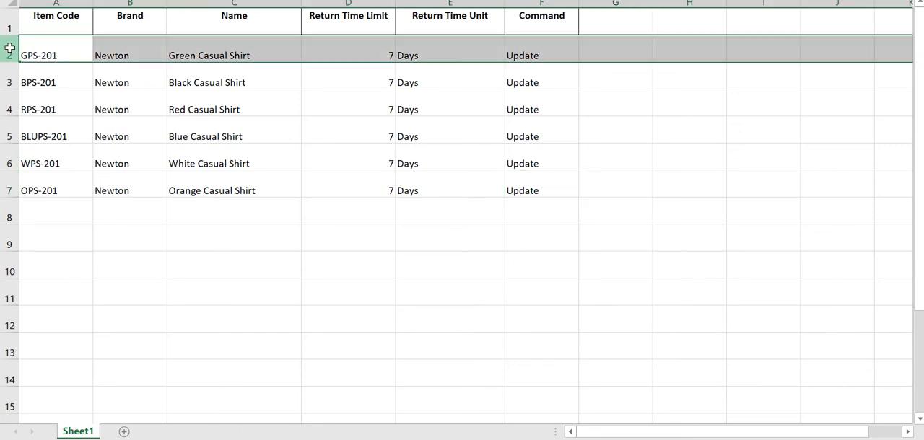
left_click(10, 109)
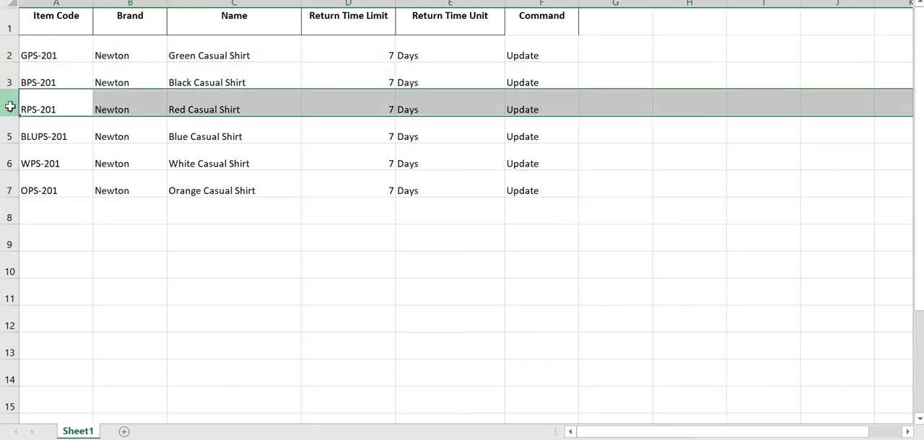
left_click(10, 190)
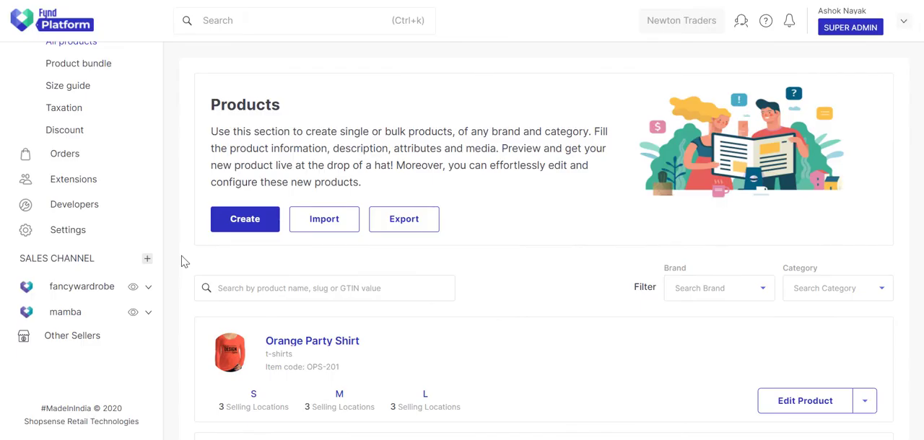
Set the bulk product import to Fashion department with the Topwear template
left_click(324, 219)
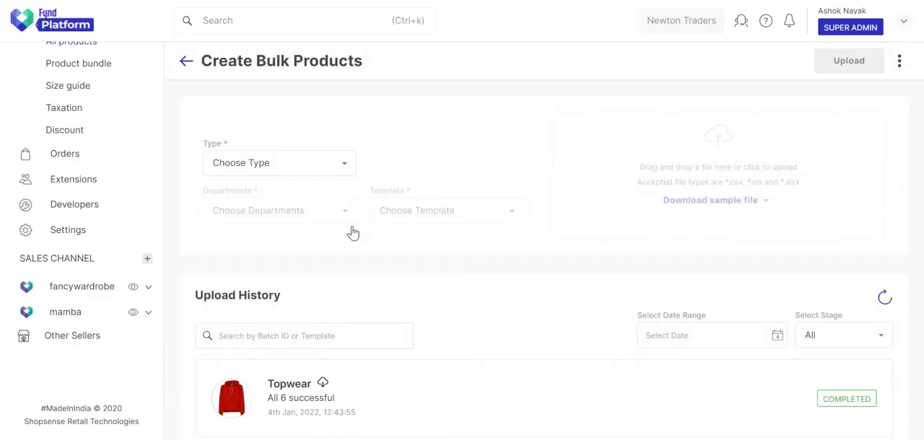
left_click(279, 162)
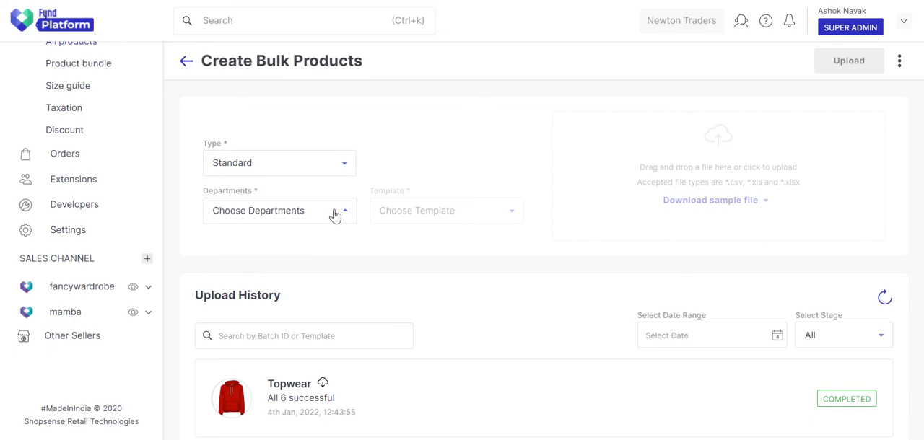
left_click(277, 210)
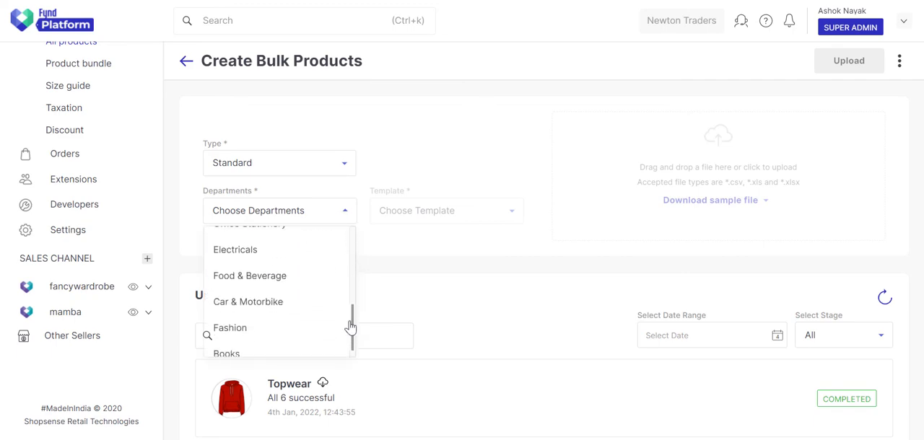
left_click(231, 327)
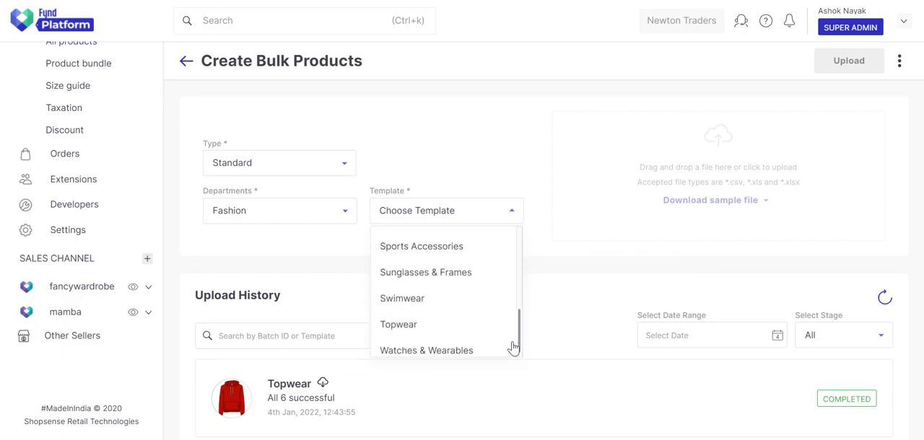
left_click(399, 324)
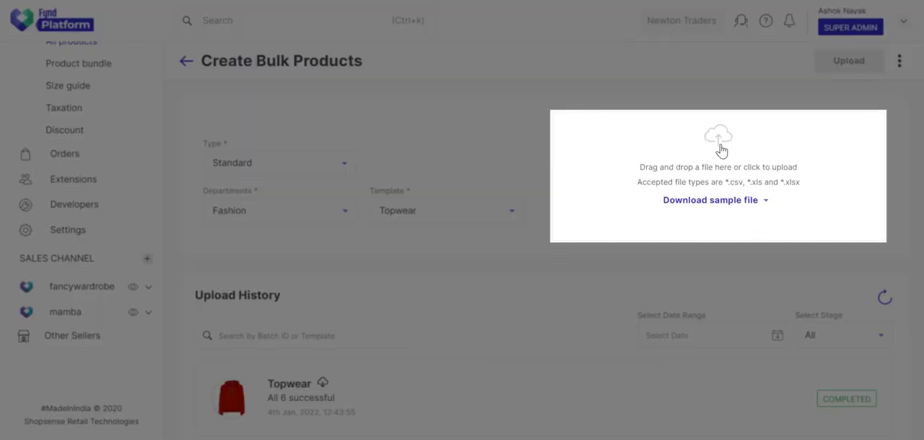
Upload the topwear_standard spreadsheet with the six product updates
left_click(717, 144)
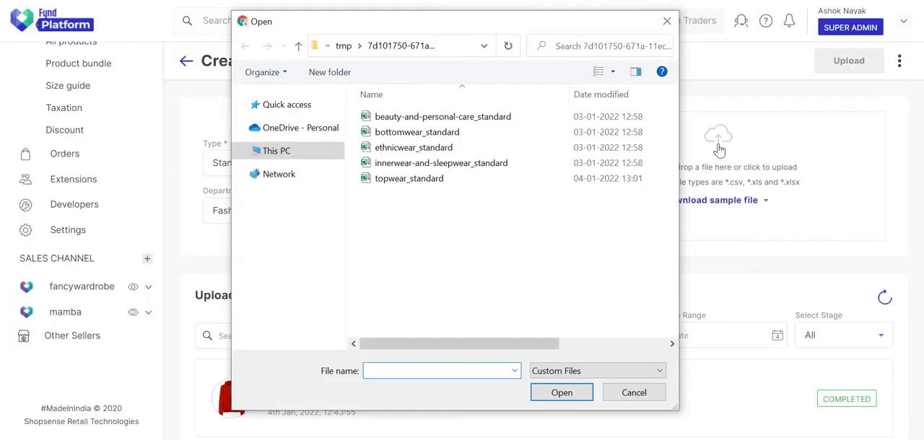
left_click(409, 178)
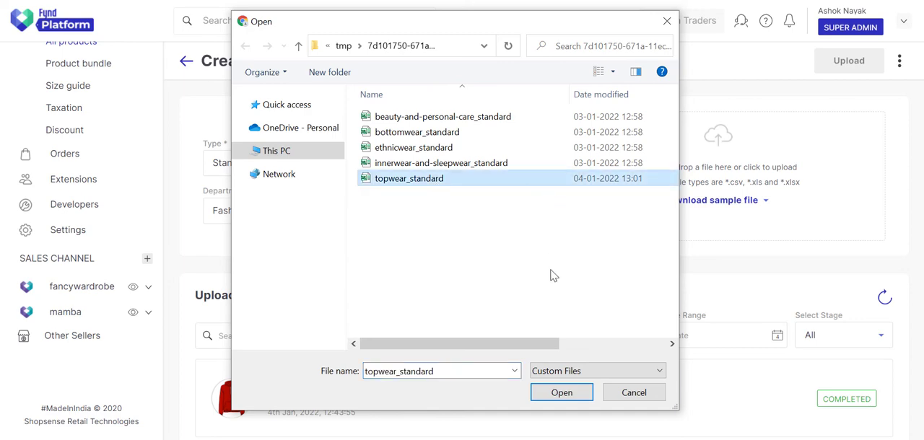
left_click(560, 391)
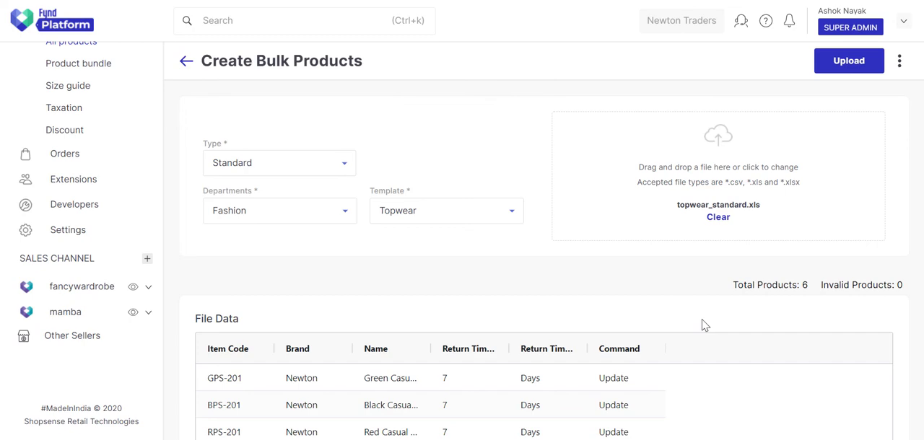
scroll("down", 3)
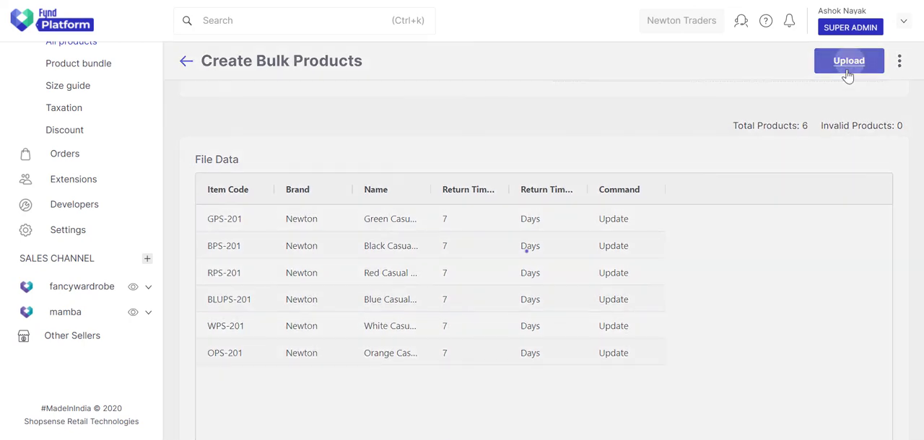
left_click(849, 61)
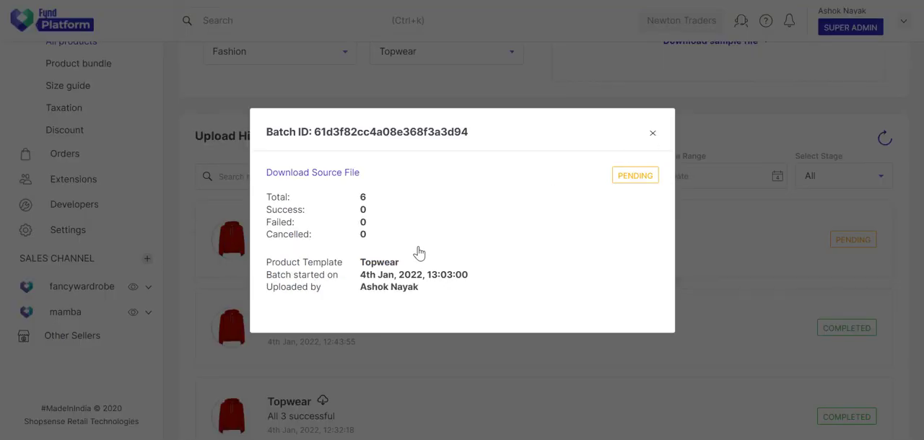
Dismiss the batch popup and refresh Upload History until all 6 show successful
left_click(652, 133)
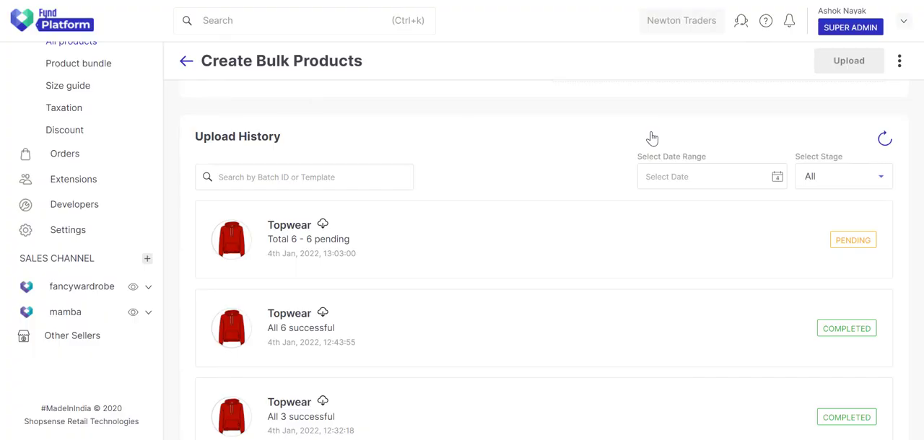
left_click(884, 138)
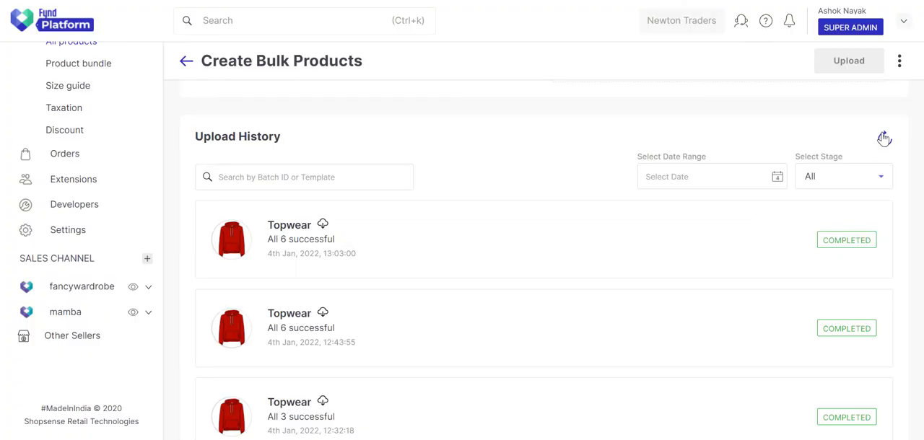
left_click(883, 138)
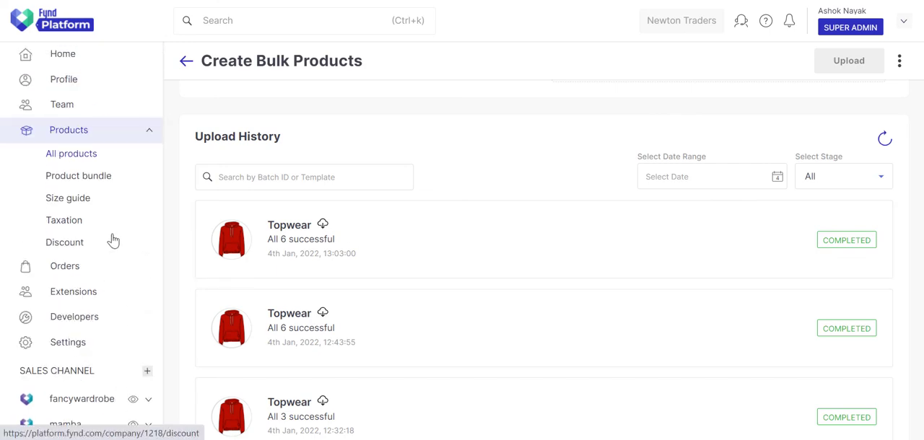
Locate the Green Casual Shirt in the All products list and view its details
left_click(71, 153)
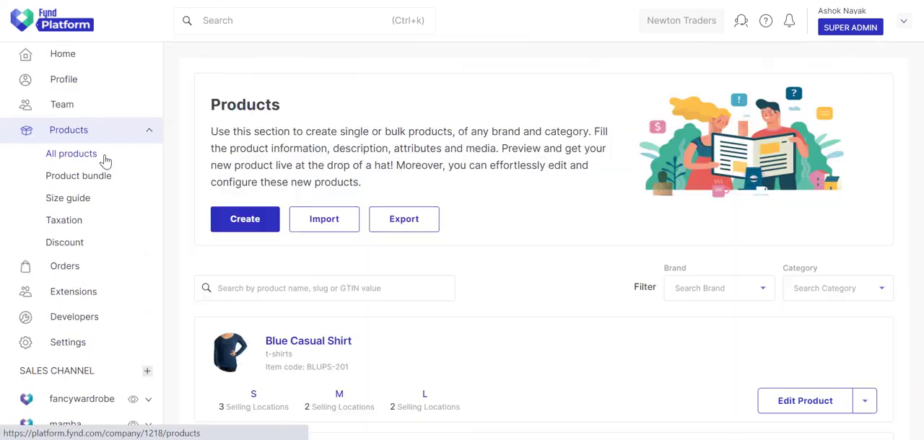
scroll("down", 3)
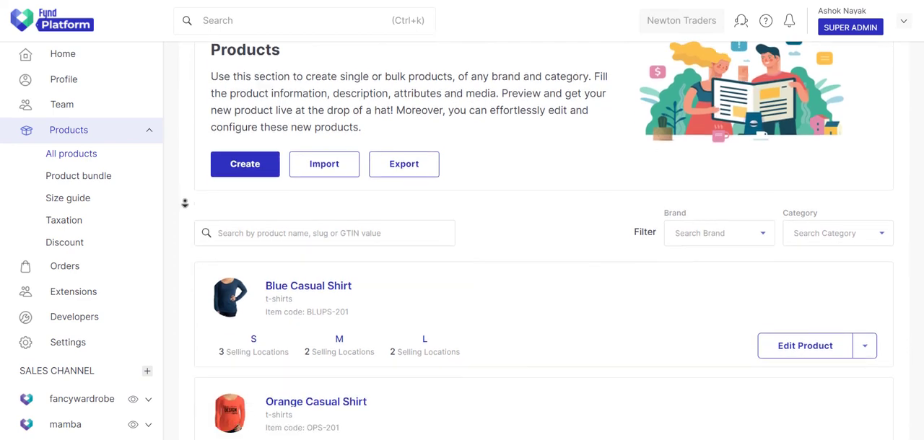
scroll("down", 3)
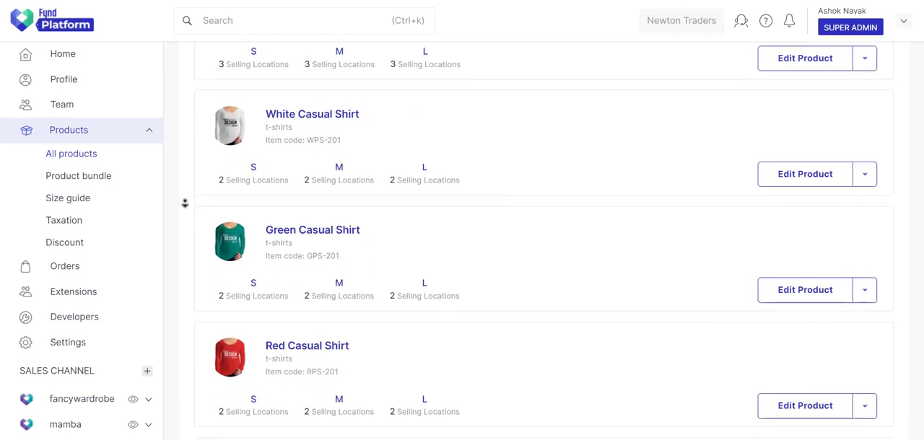
scroll("down", 3)
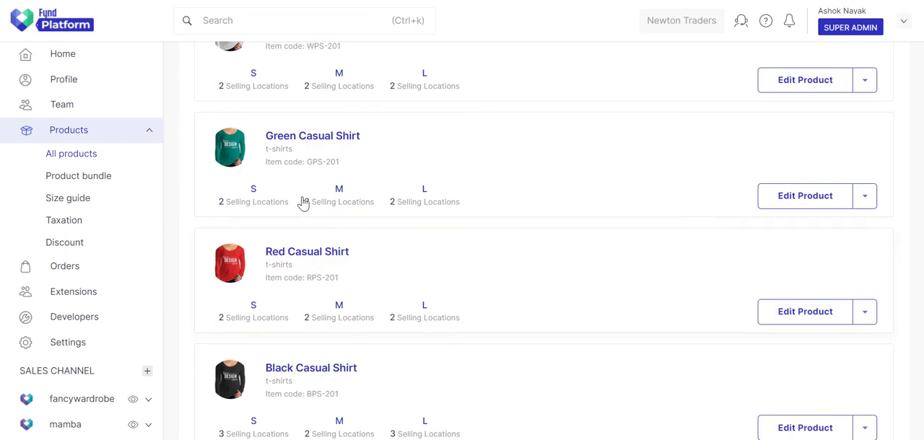
left_click(804, 196)
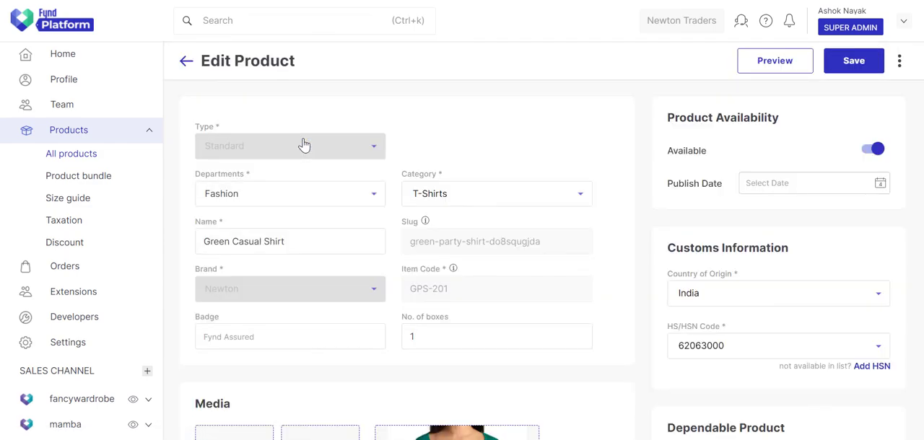
mouse_move(635, 230)
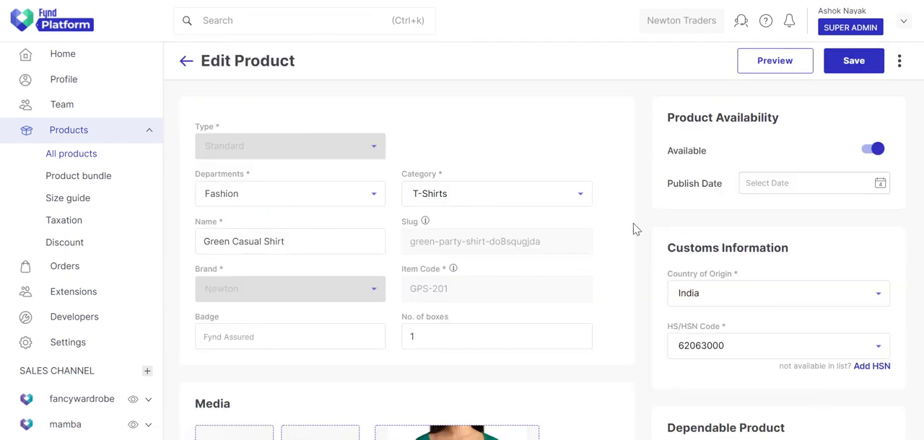
Review its Return Configuration showing returns enabled with a 7-day return time
scroll("down", 3)
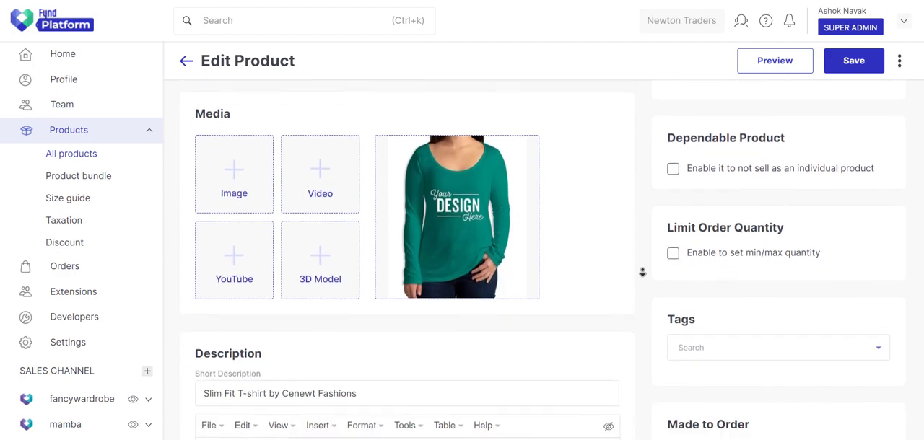
scroll("down", 3)
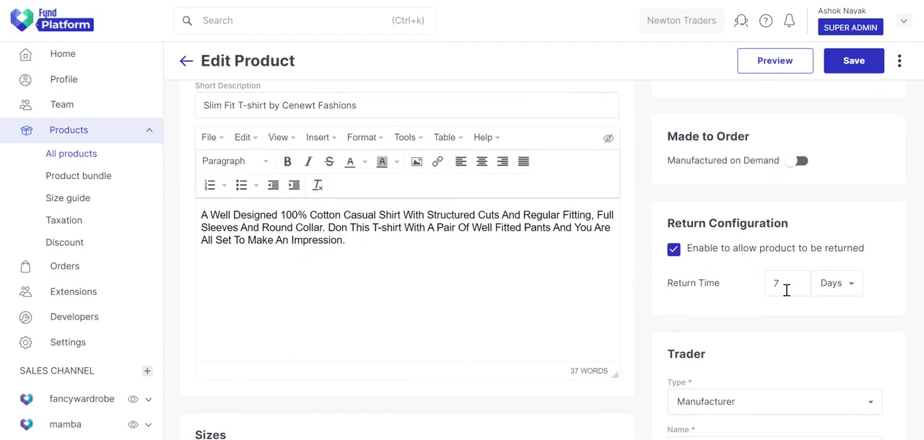
mouse_move(654, 305)
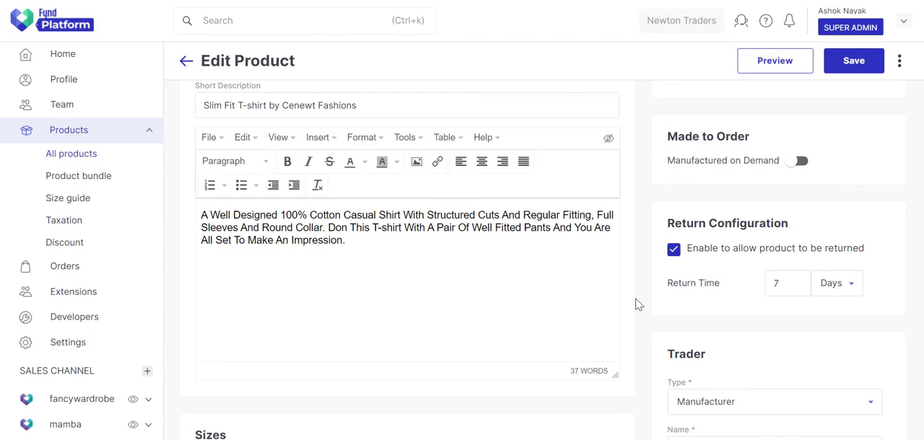
left_click(774, 60)
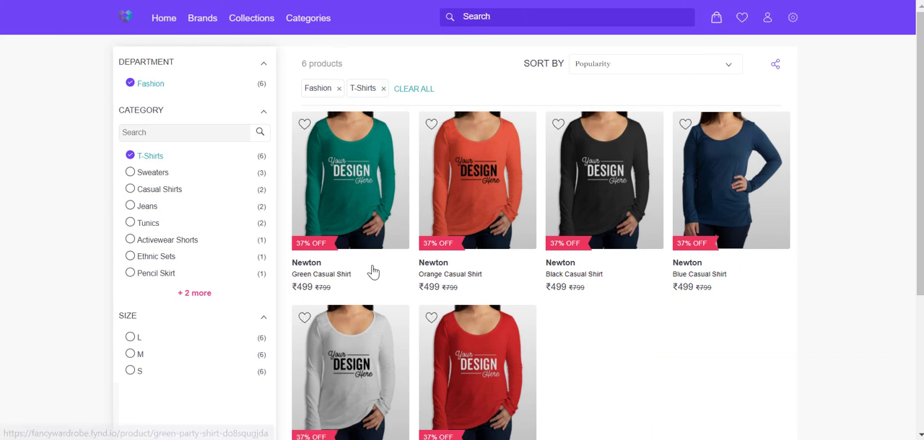
Scroll the storefront T-Shirts listing to reveal all six Casual Shirt products at ₹499
scroll("down", 3)
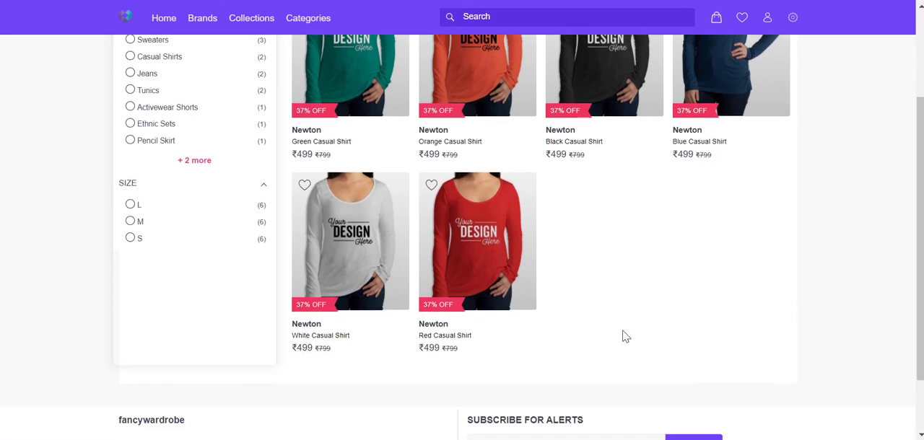